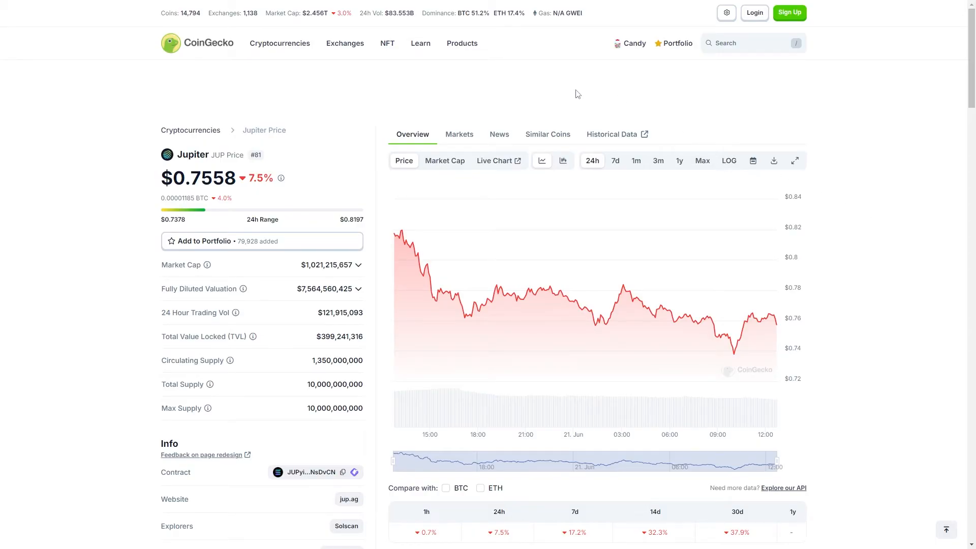
pyautogui.moveTo(176, 158)
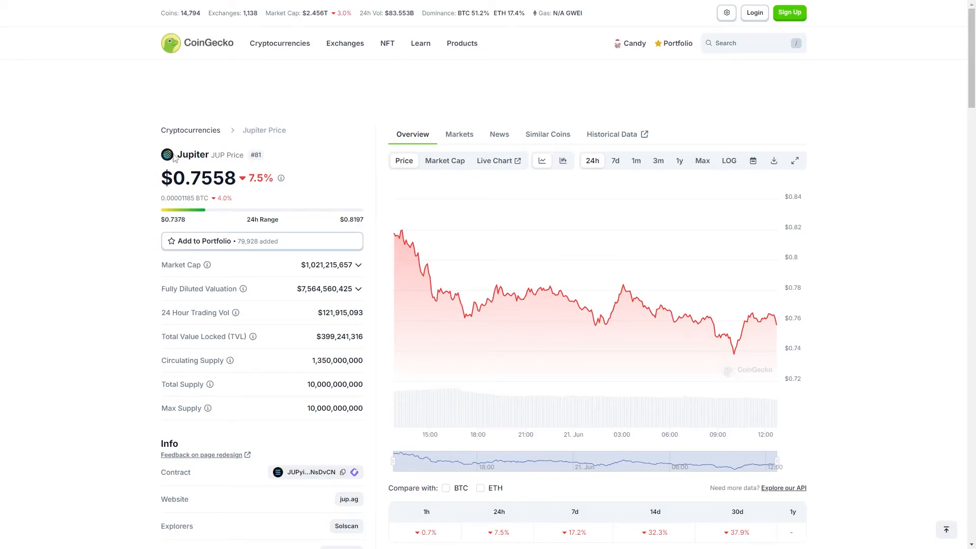
# - Follow the jup.ag Website link on CoinGecko's JUP listing to Jupiter's swap page
pyautogui.scroll(-3)
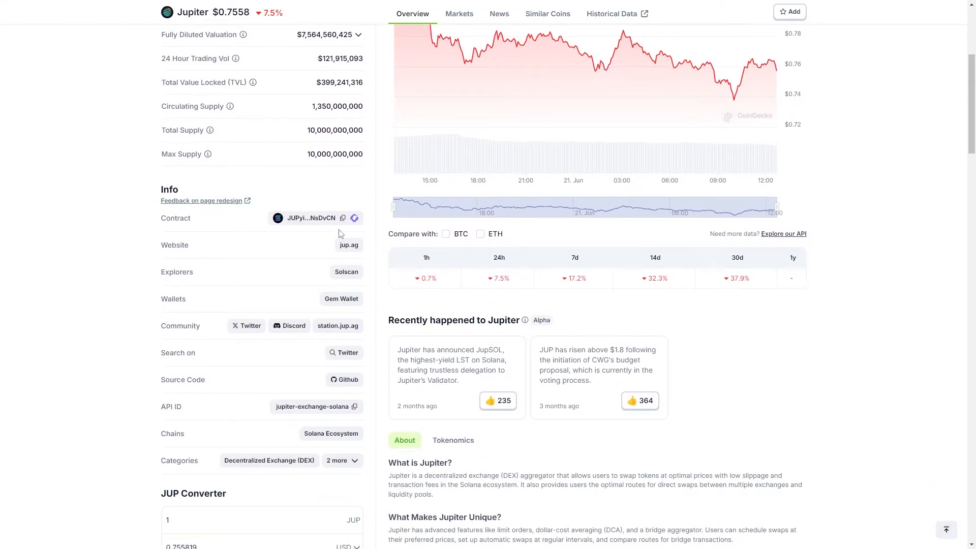
pyautogui.moveTo(349, 245)
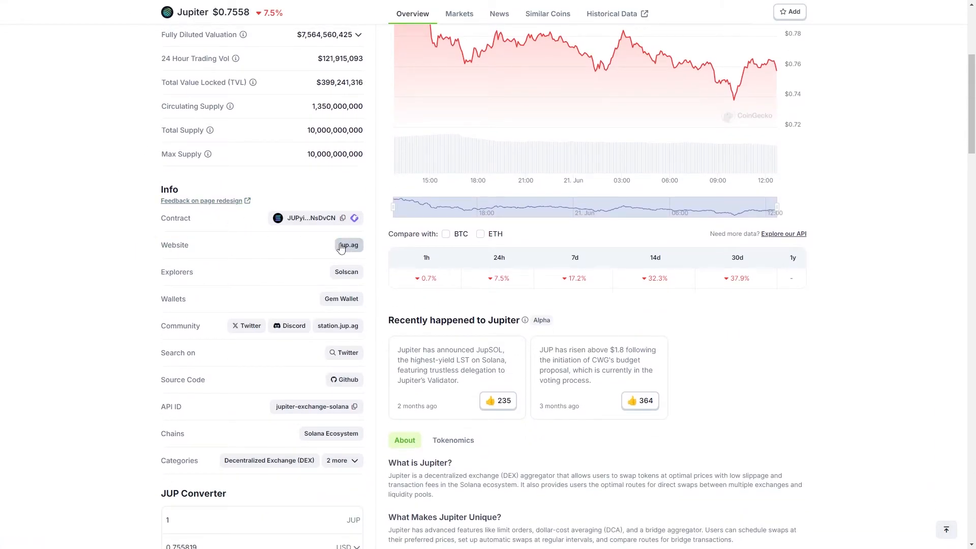
pyautogui.click(350, 244)
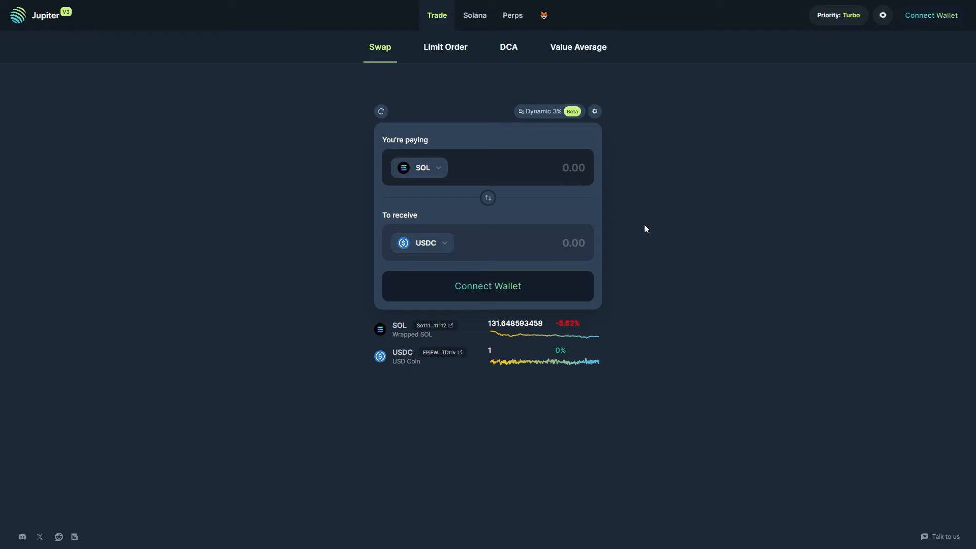
pyautogui.moveTo(596, 222)
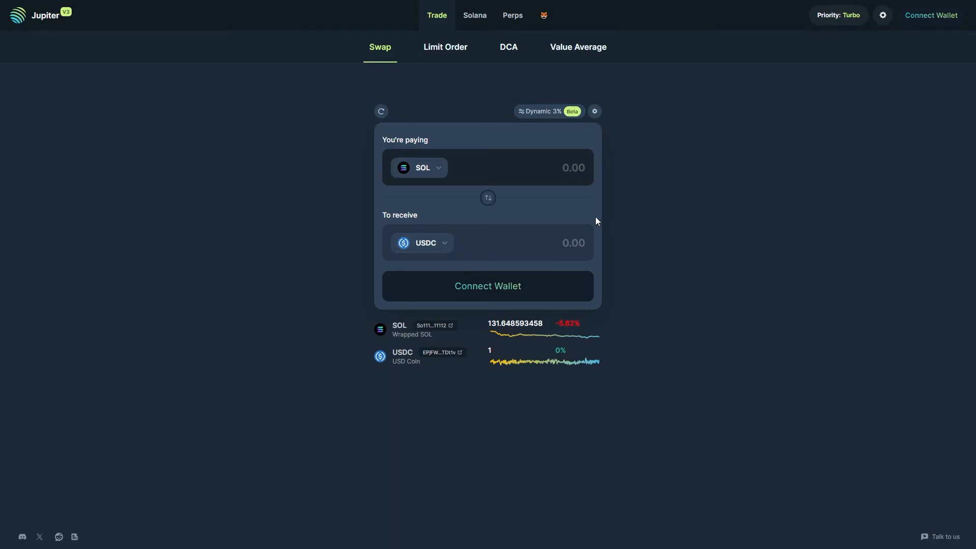
pyautogui.moveTo(931, 15)
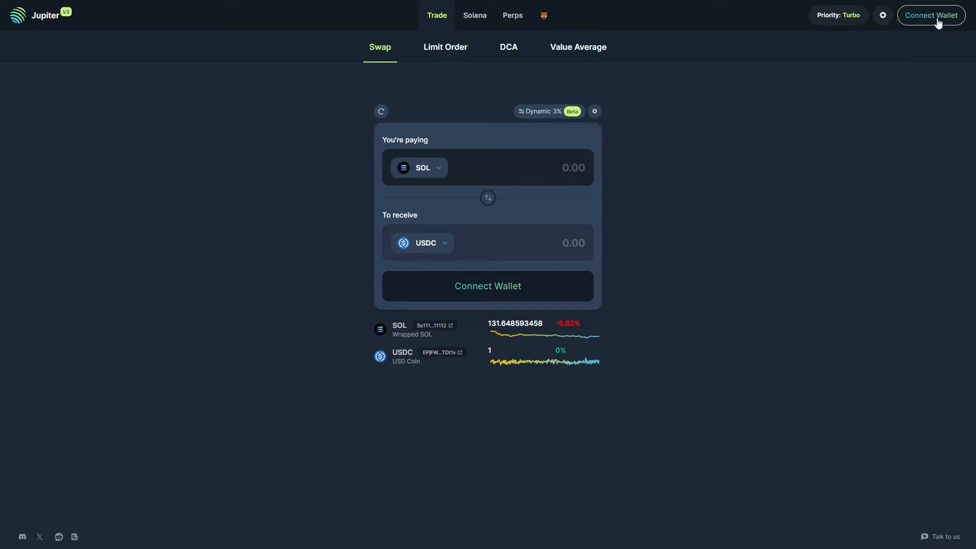
# - Choose Phantom under Connect Wallet to request a connection for jup.ag
pyautogui.click(929, 15)
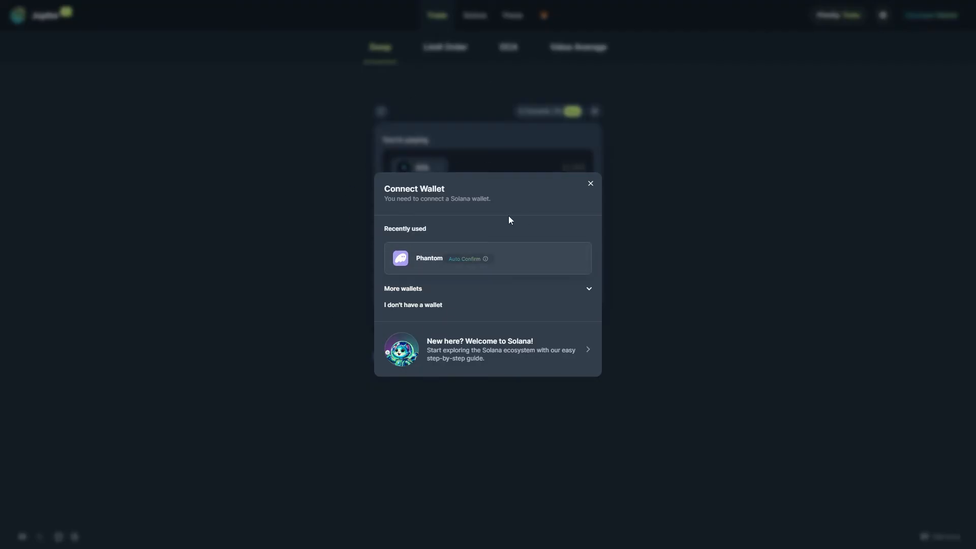
pyautogui.moveTo(410, 261)
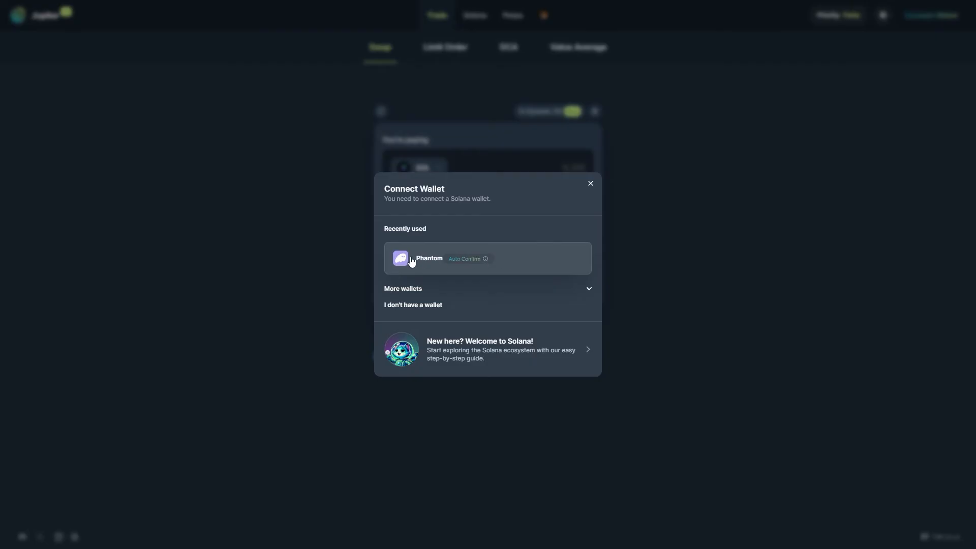
pyautogui.click(428, 258)
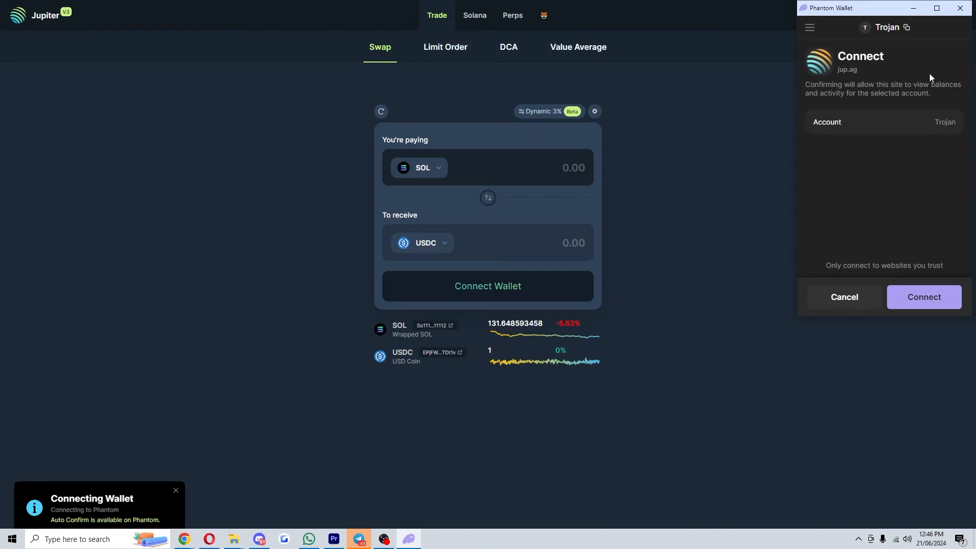
pyautogui.moveTo(888, 171)
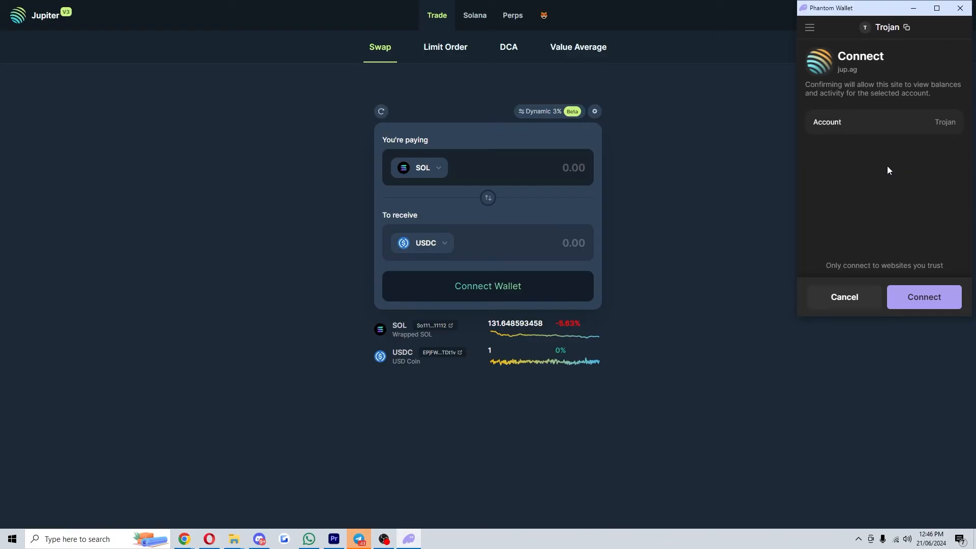
pyautogui.moveTo(935, 276)
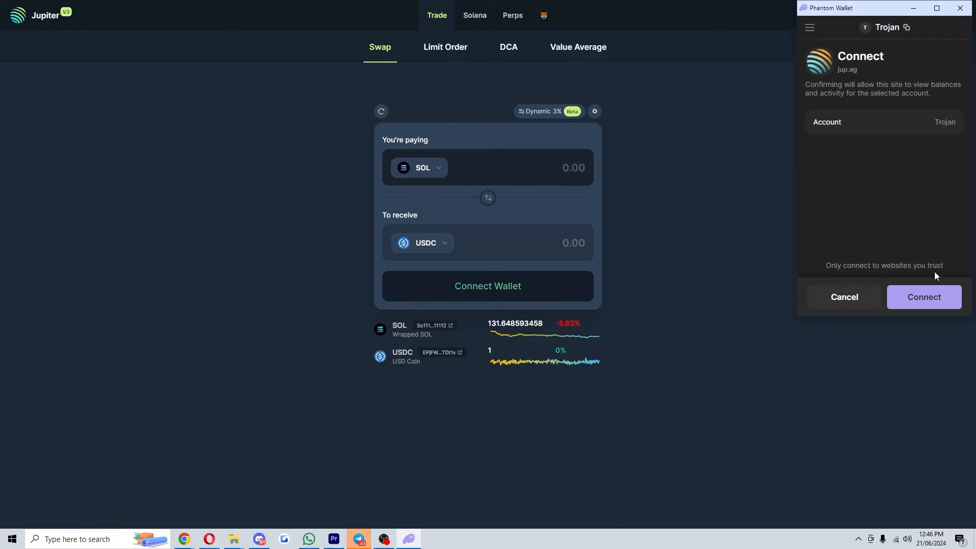
# - Approve jup.ag's connection request in the Phantom popup
pyautogui.click(923, 297)
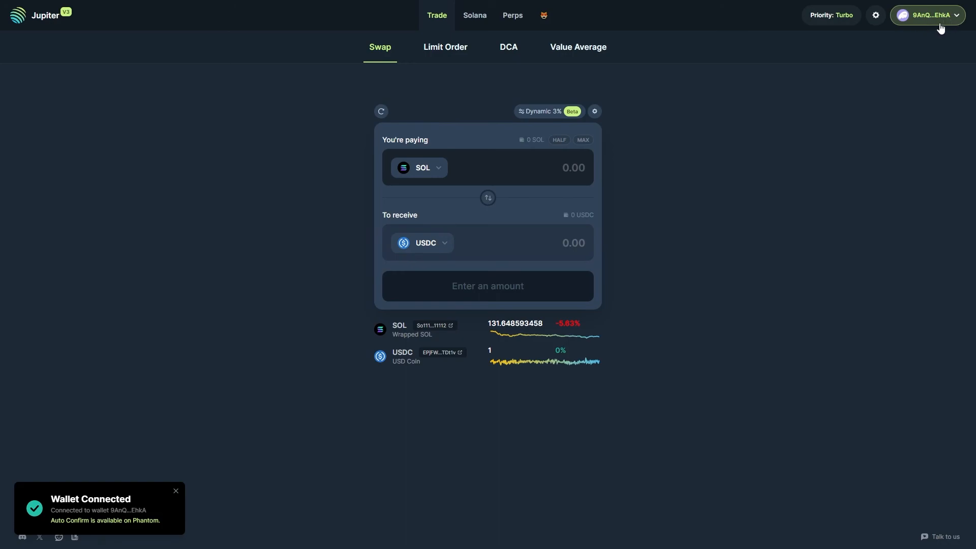
# - Keep SOL as the paying token and enter 1 SOL, quoting about 131.76 USDC
pyautogui.click(488, 286)
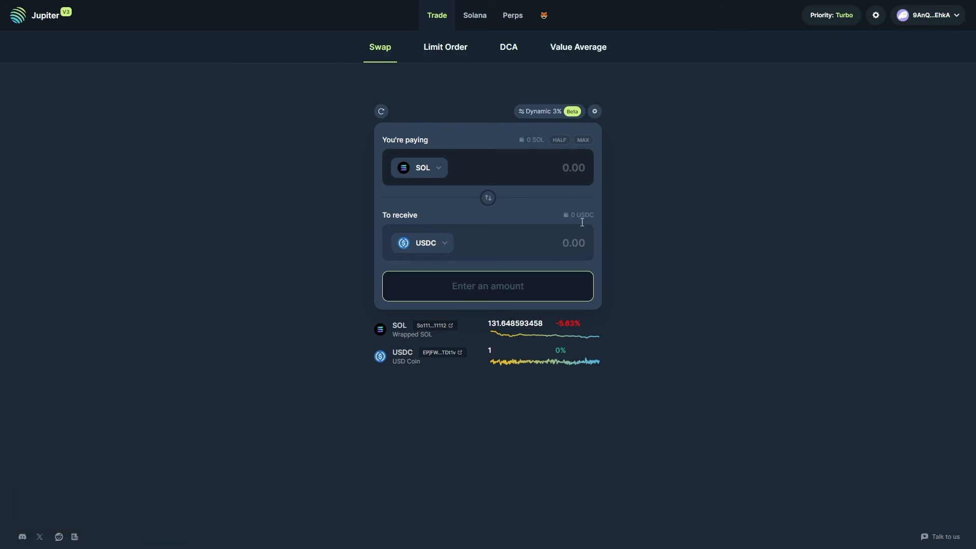
pyautogui.moveTo(567, 164)
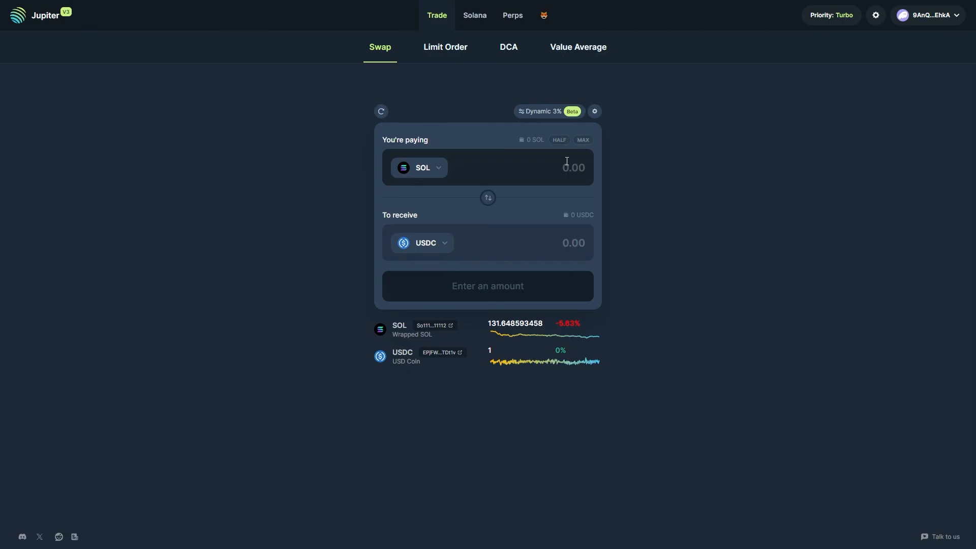
pyautogui.click(419, 168)
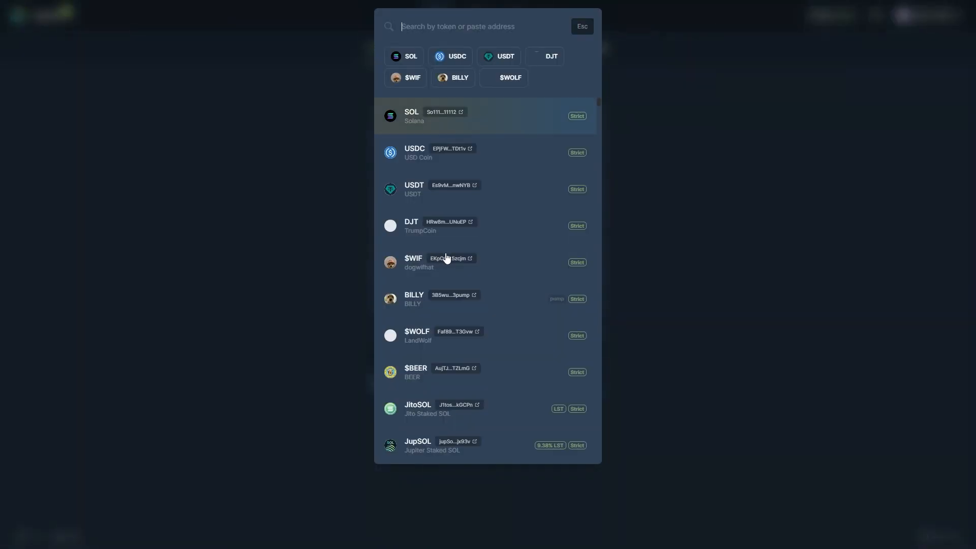
pyautogui.click(411, 116)
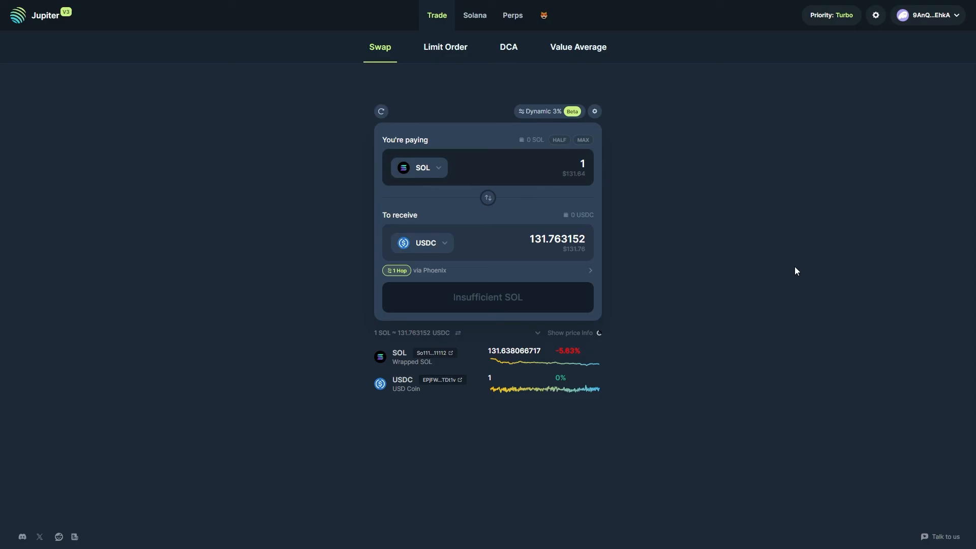